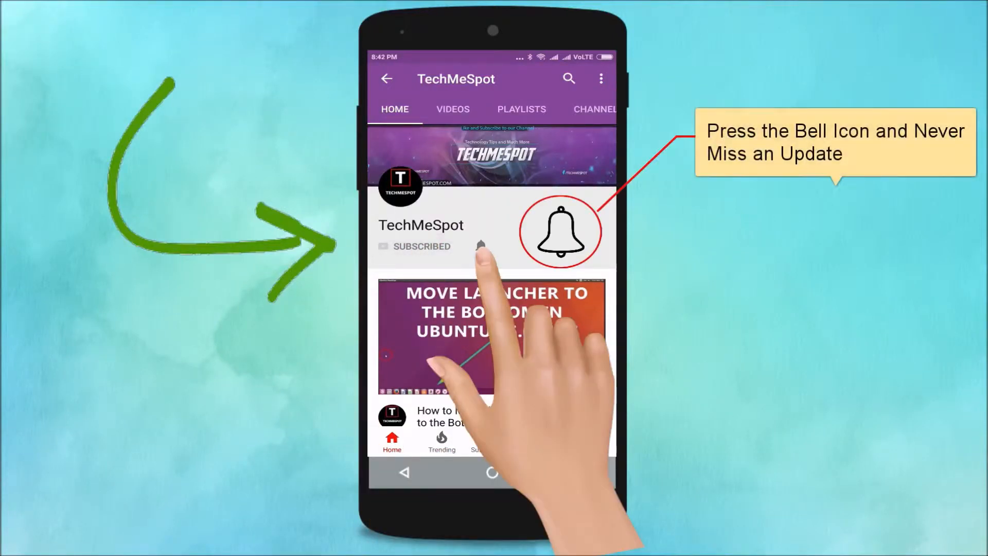
Reach imo Settings from the menu and scroll down to imo Account Settings
left_click(481, 246)
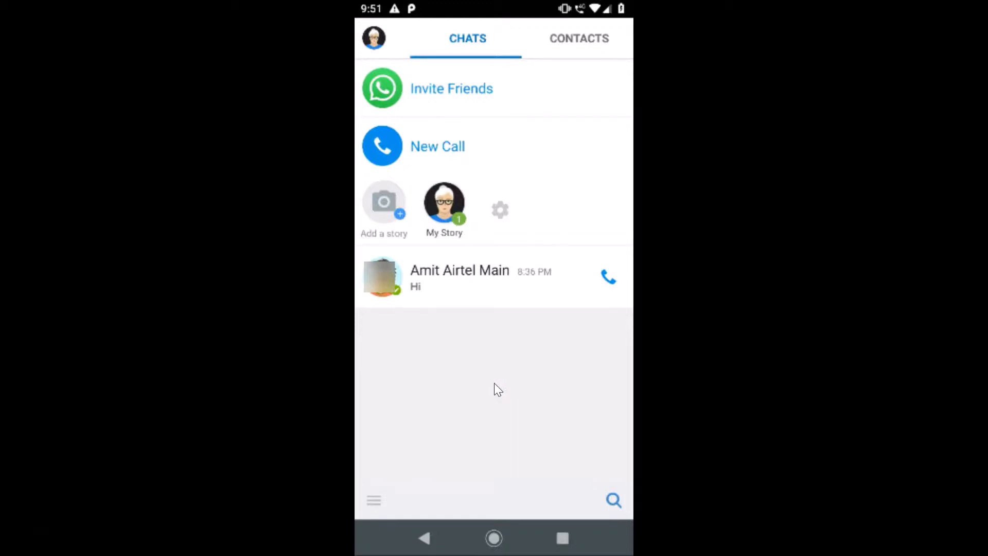
mouse_move(526, 378)
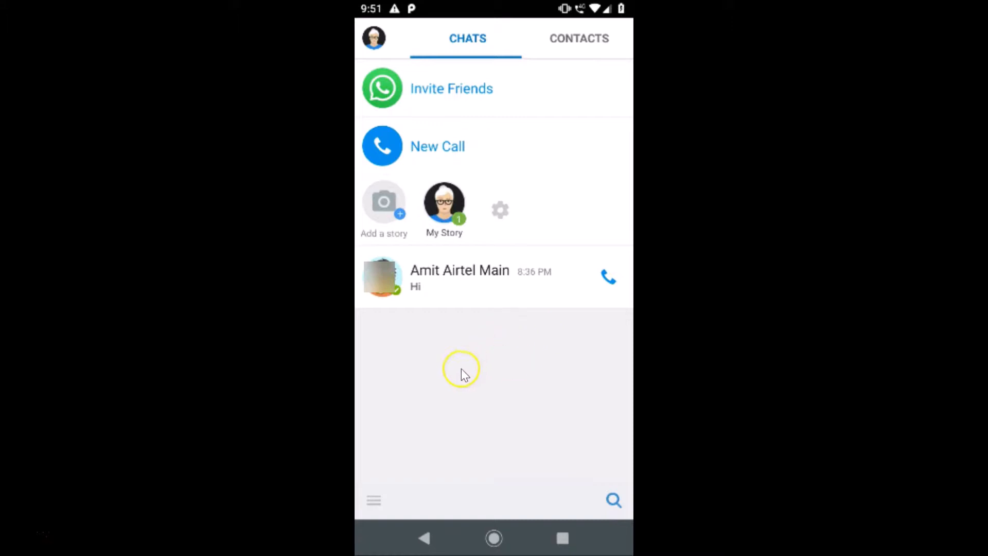
mouse_move(514, 350)
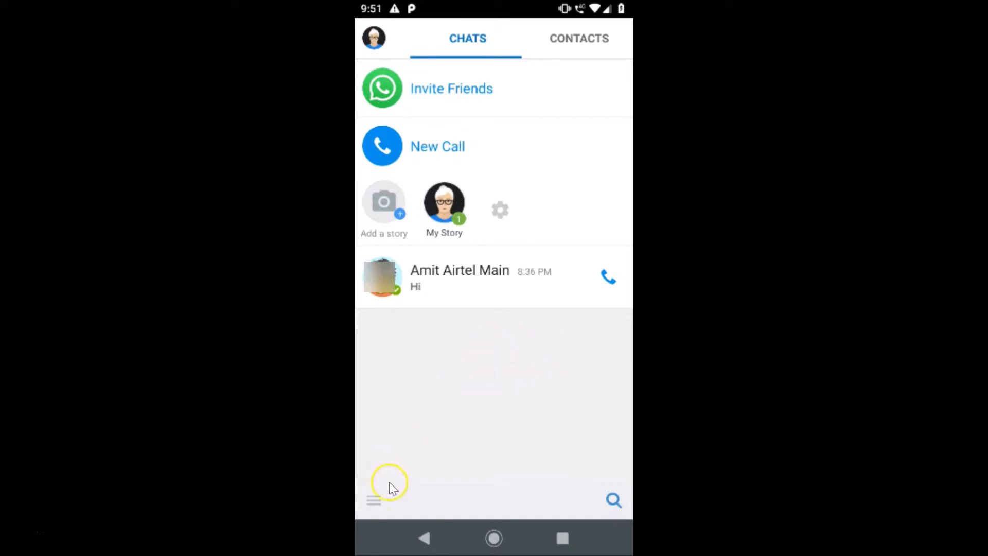
mouse_move(375, 504)
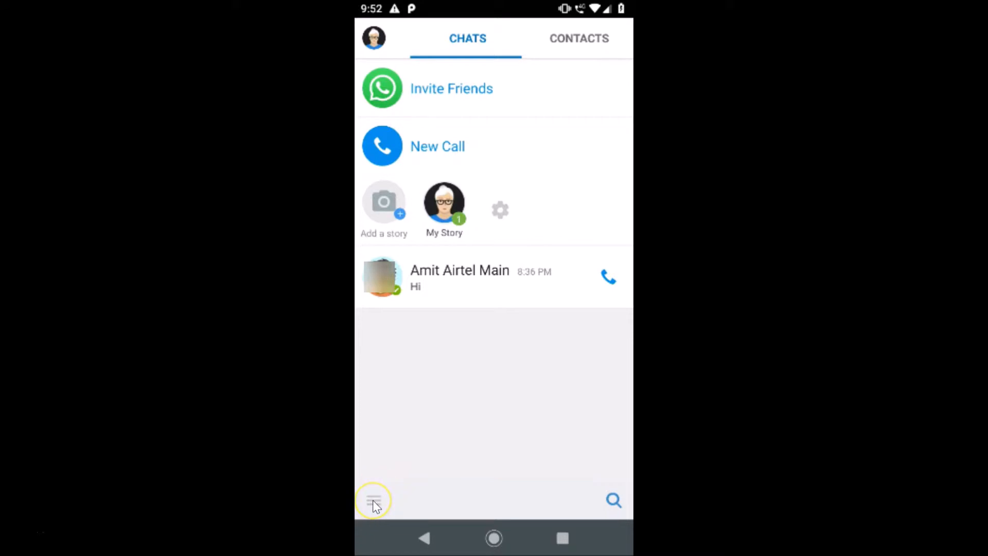
left_click(374, 500)
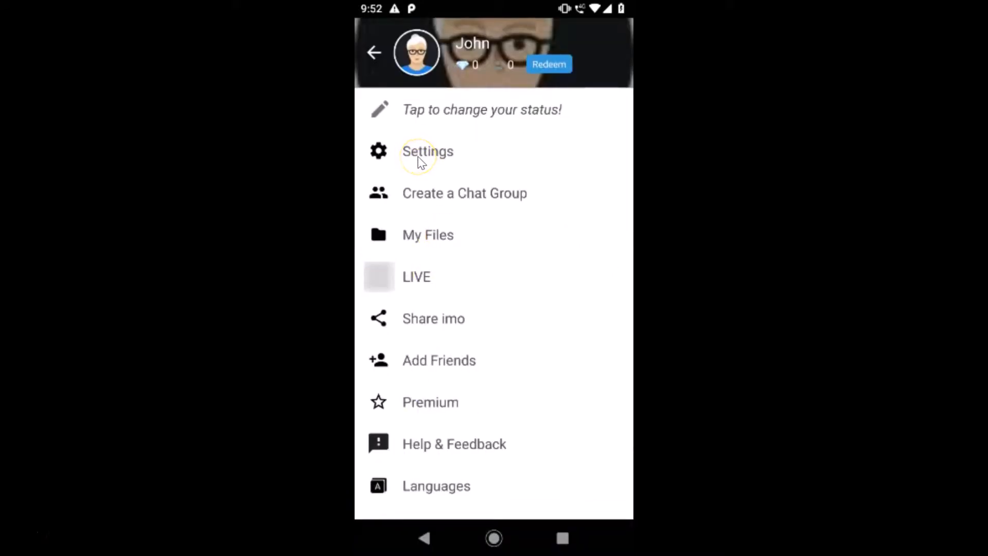
left_click(427, 151)
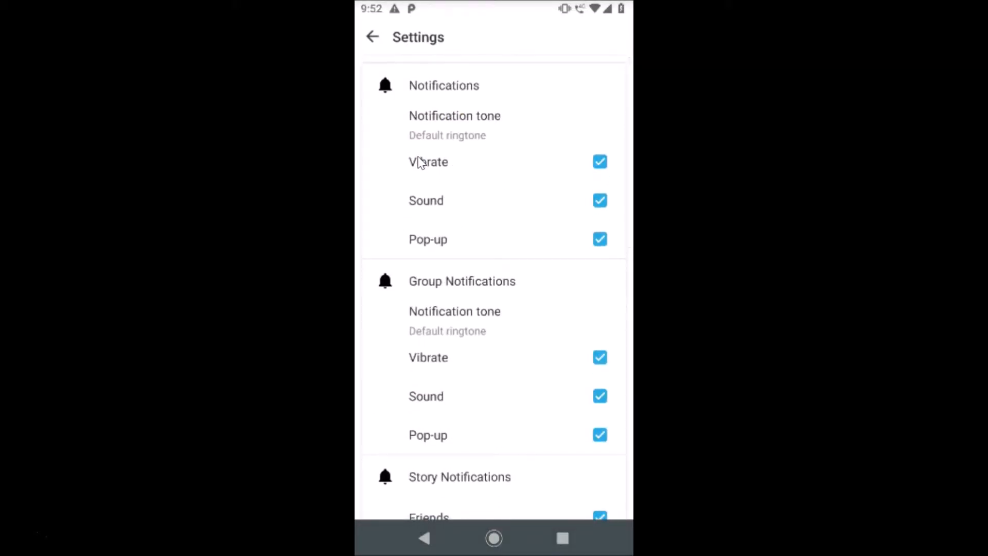
scroll("down", 3)
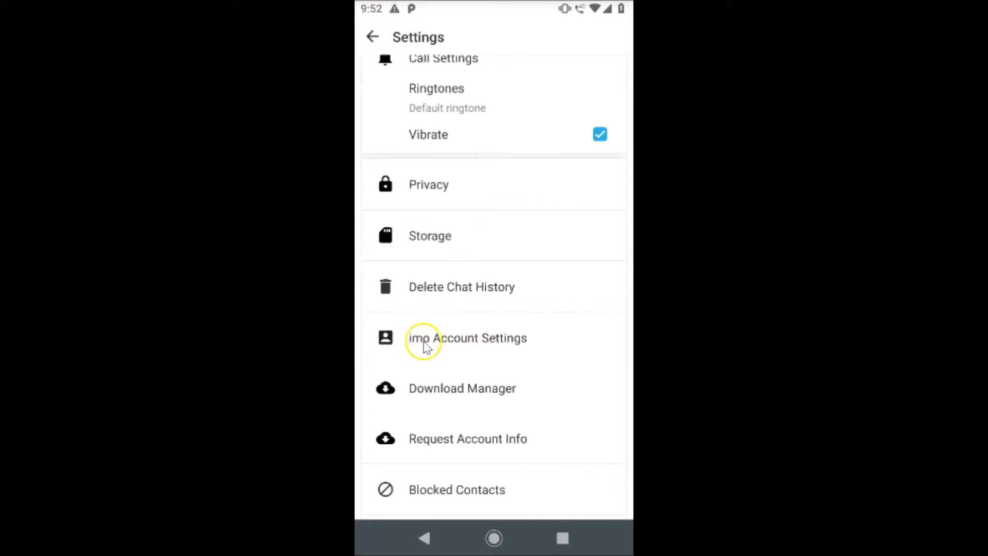
mouse_move(514, 343)
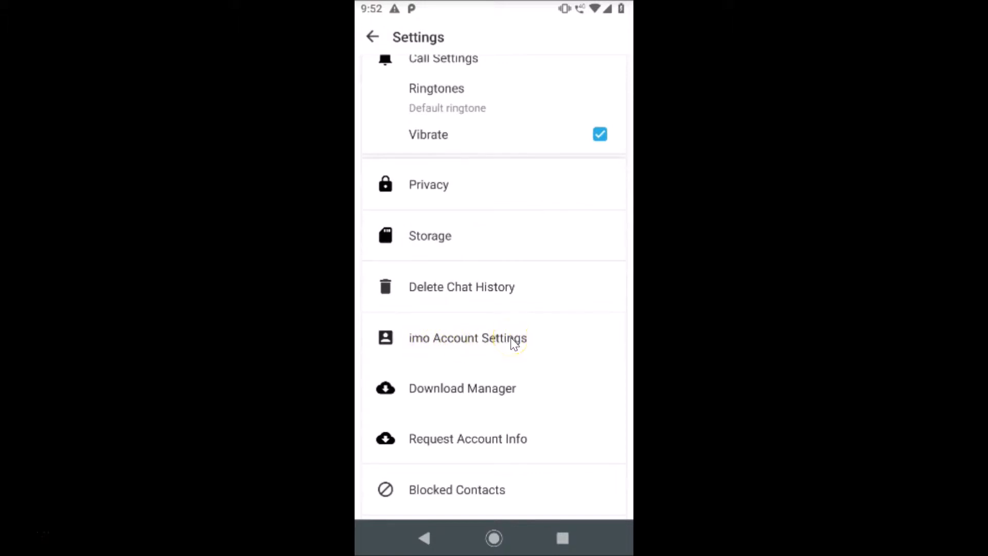
Enter imo Account Settings and choose Delete imo Account to reach the phone number prompt
left_click(467, 338)
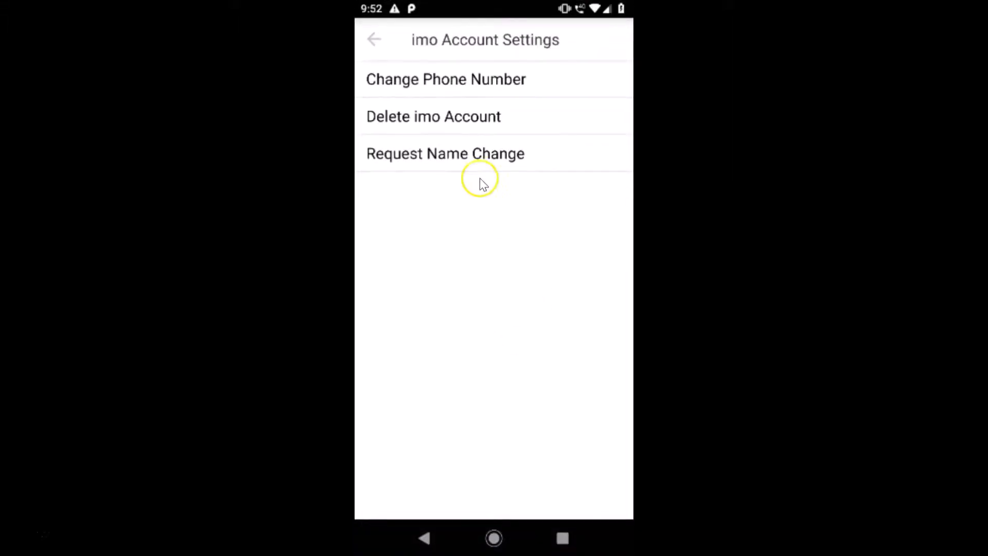
mouse_move(474, 122)
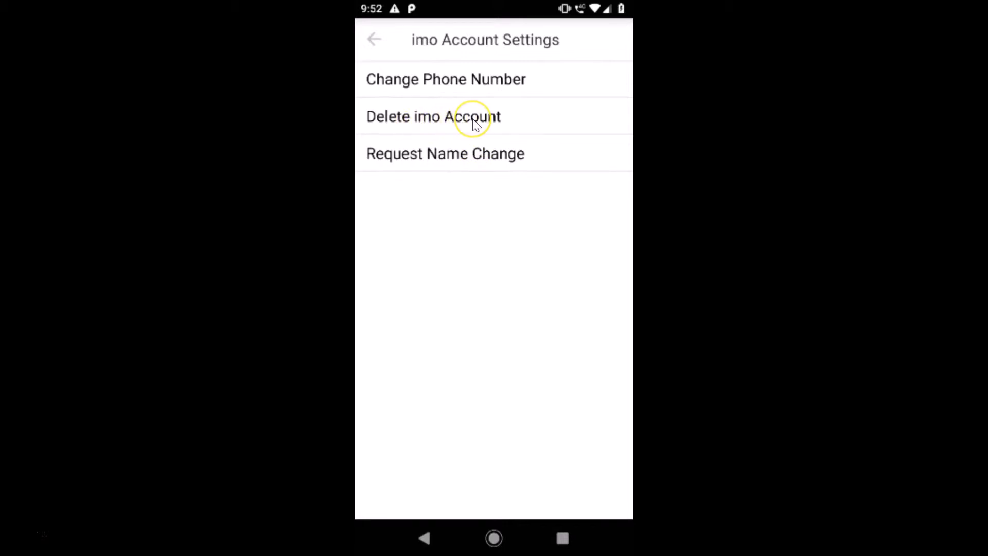
left_click(433, 117)
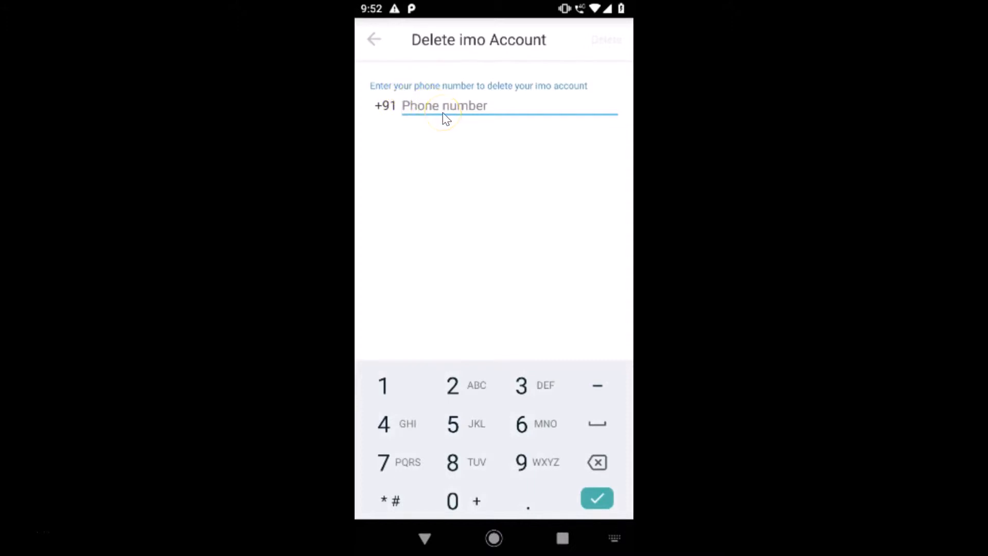
Focus the phone number field so the number pad is ready for entry
left_click(445, 113)
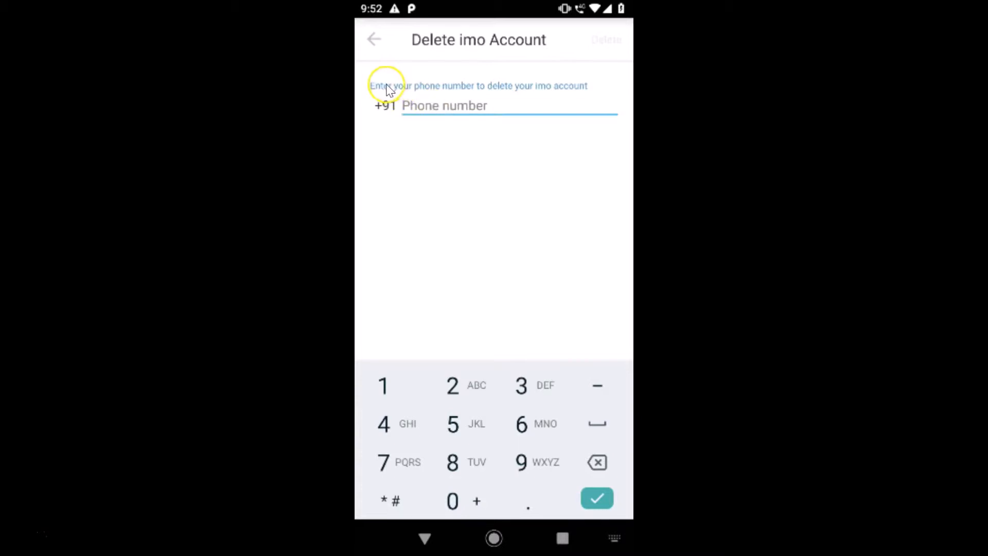
mouse_move(575, 95)
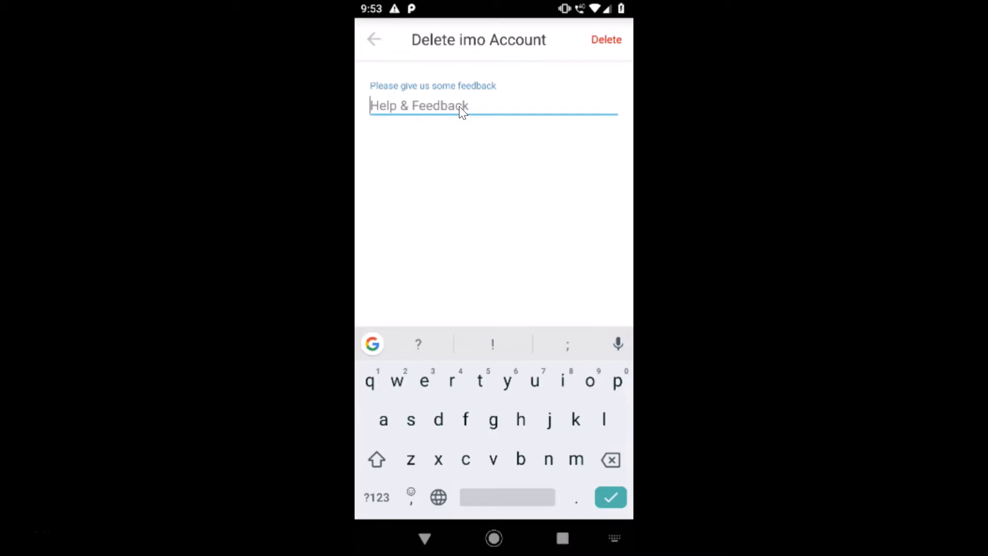
Enter 'not using much' as the account deletion feedback
type("not")
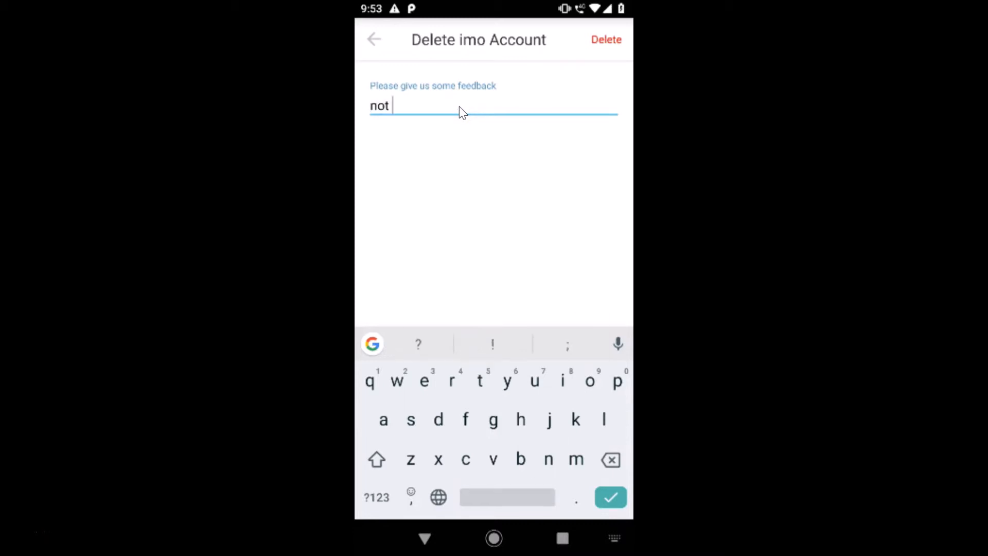
type("using")
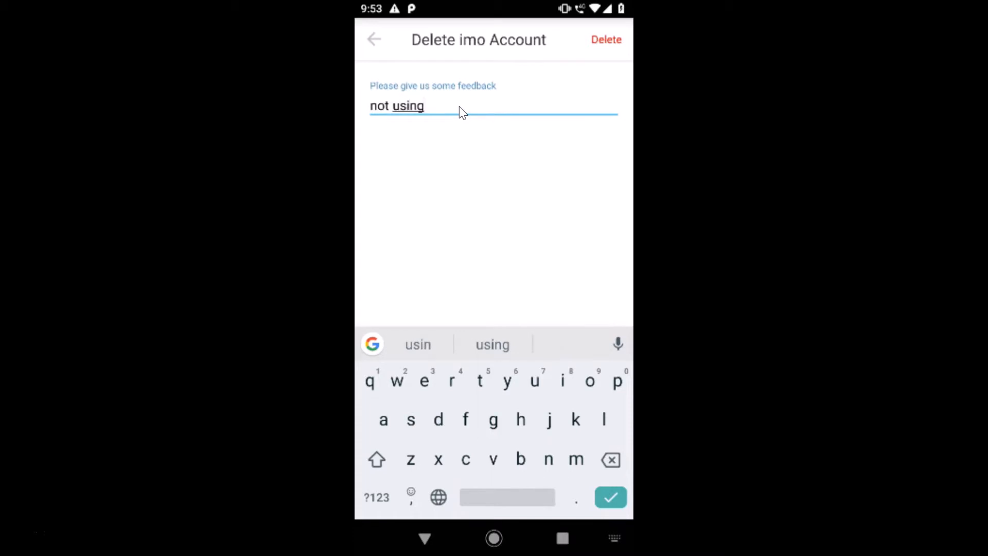
type("much")
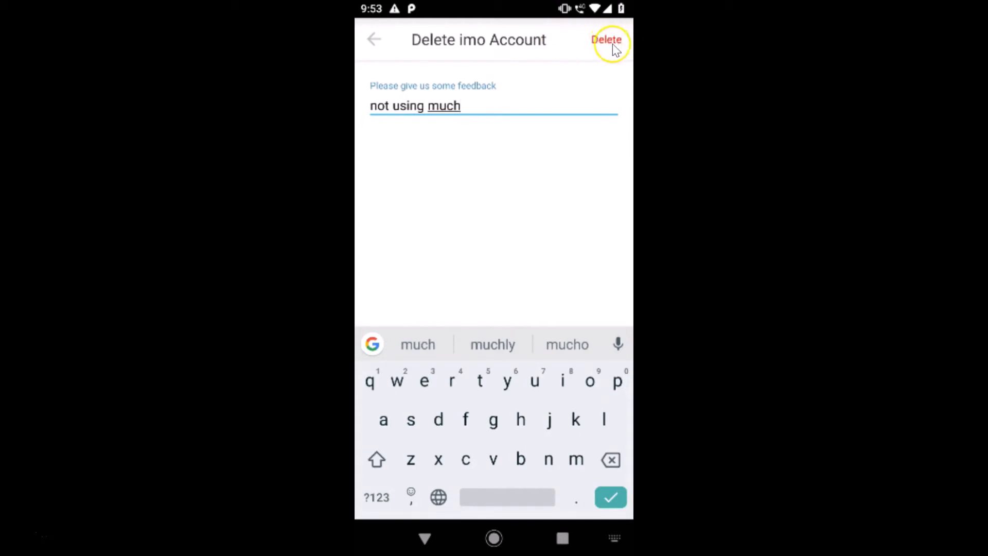
Submit the deletion and confirm Yes so 'Your account has been deleted' appears
left_click(606, 39)
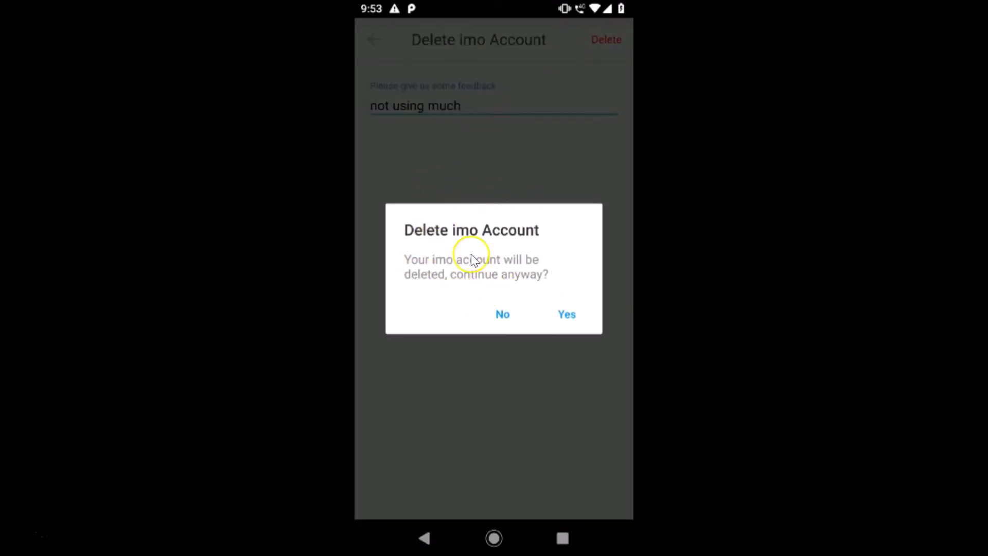
mouse_move(428, 279)
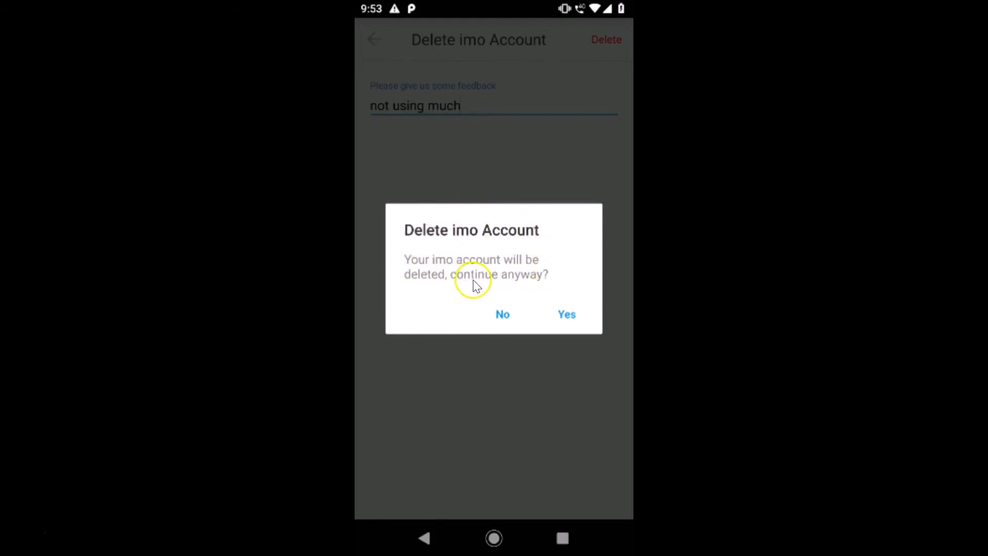
mouse_move(586, 329)
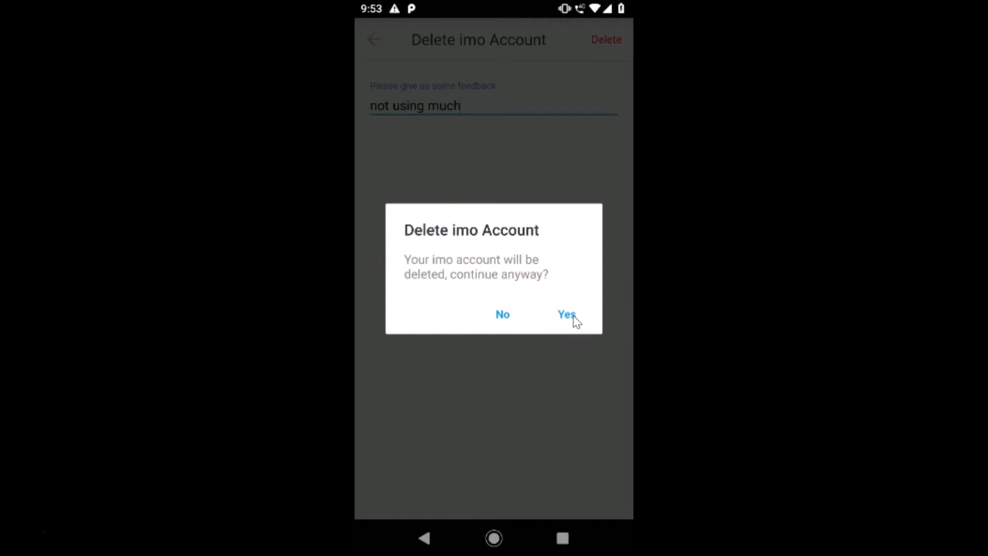
left_click(567, 315)
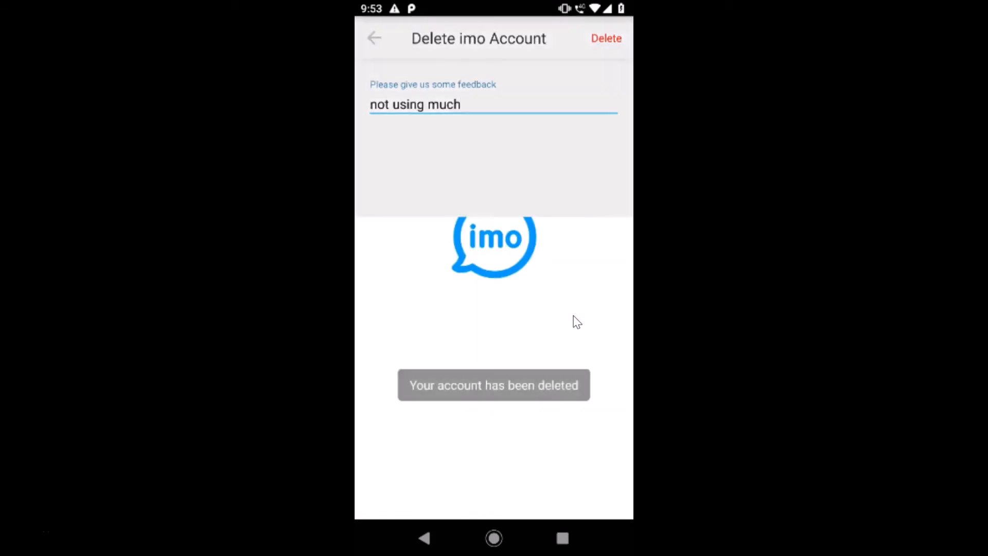